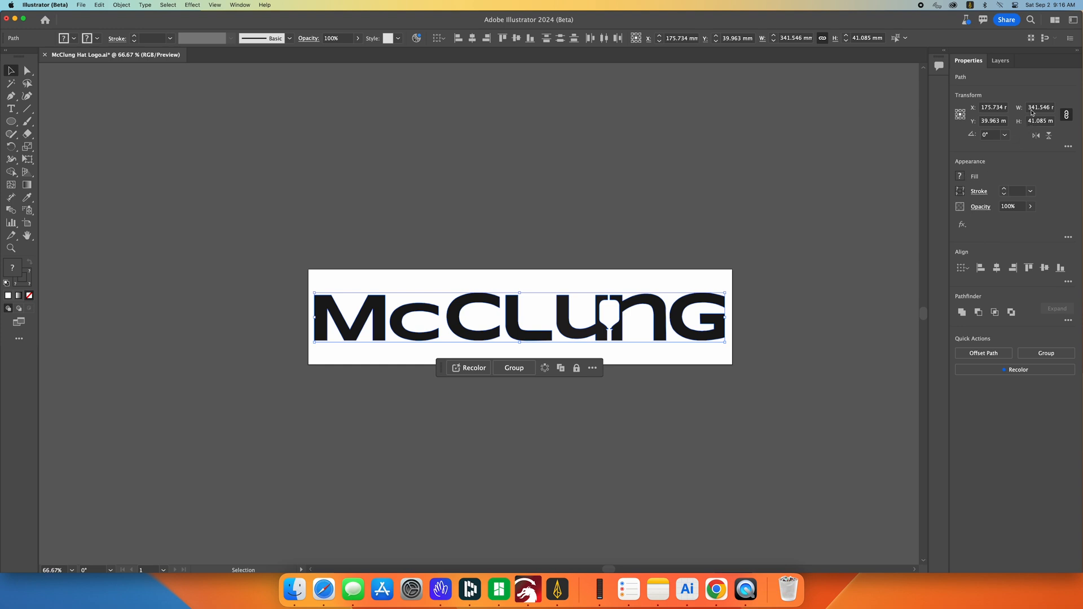
Scale the logo to 55 mm wide with proportions locked and show the Layers panel
click(1039, 107)
text(55)
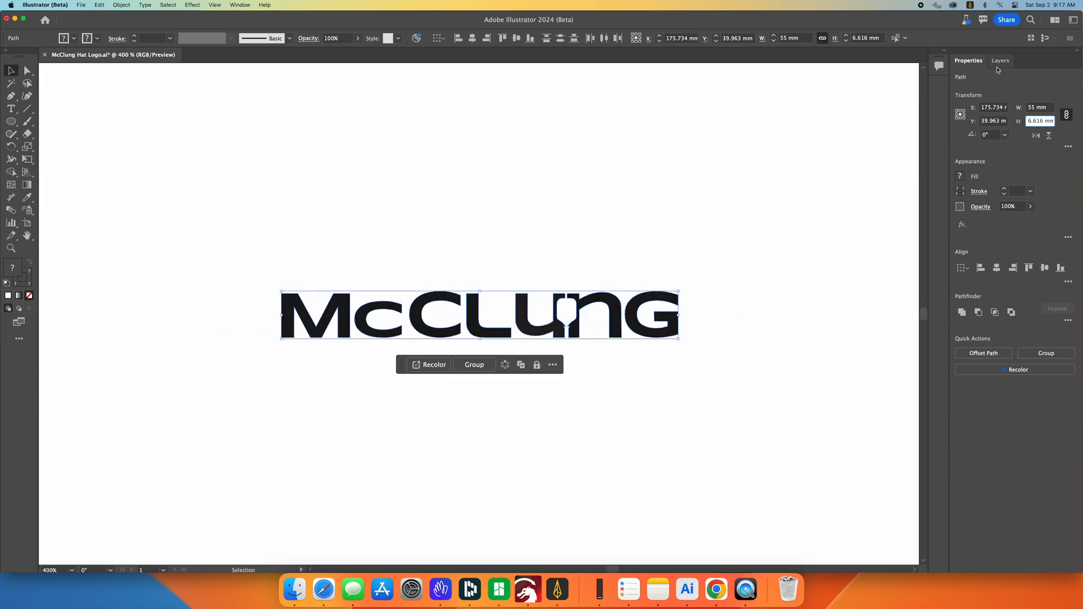
click(999, 61)
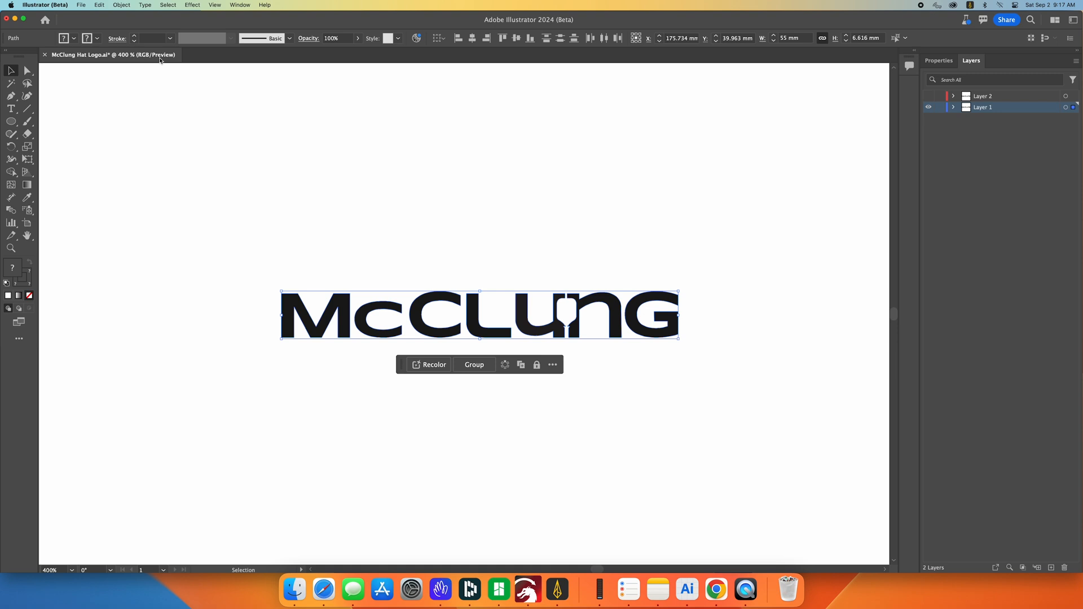
click(121, 4)
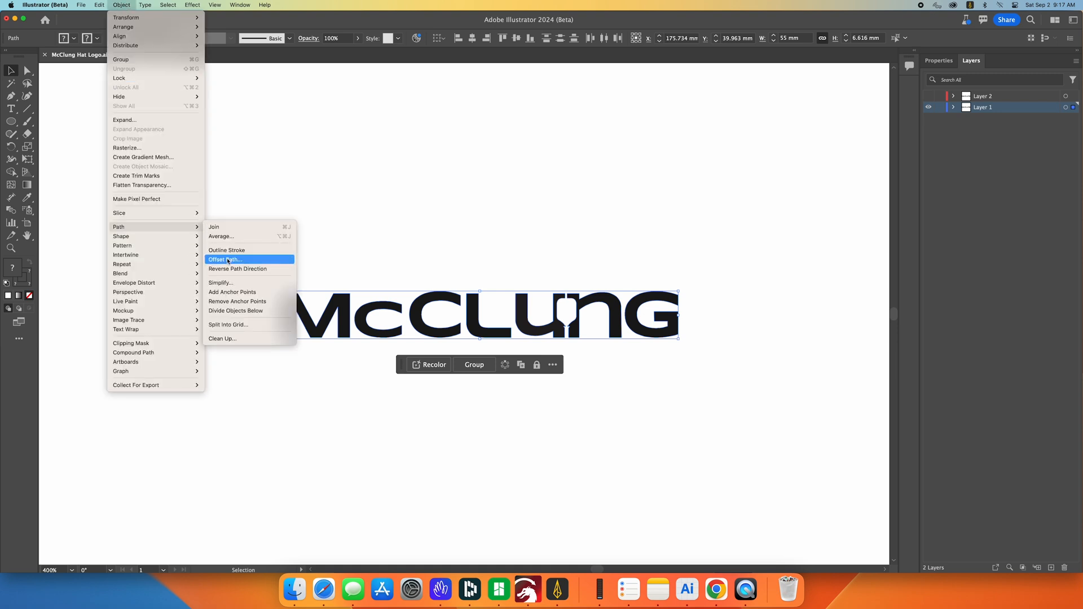
Apply a 0.55 mm round-joined Offset Path around the McClung lettering with Preview on
click(224, 260)
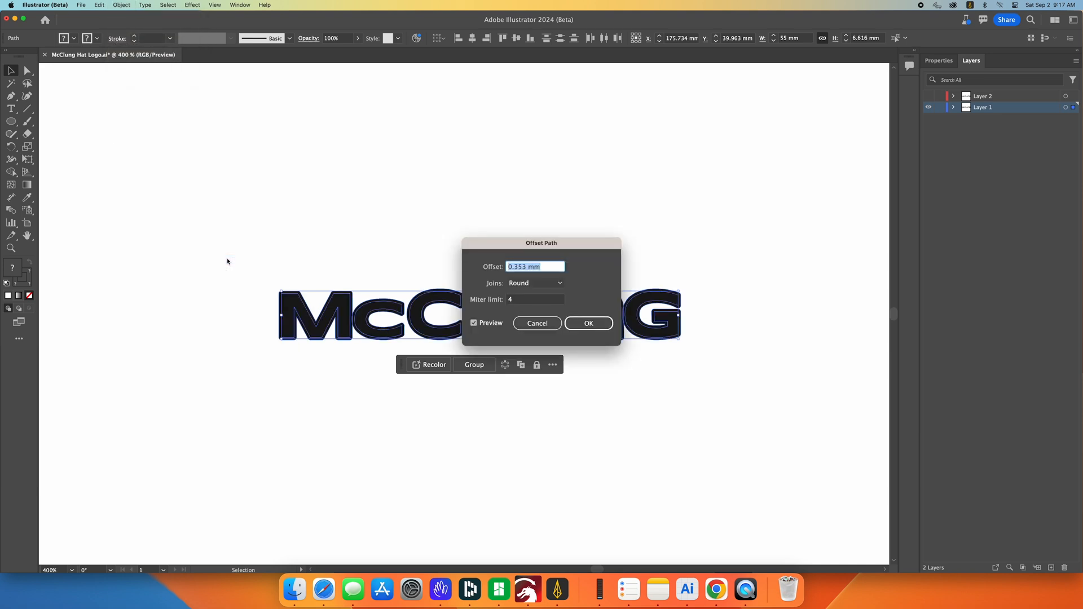
mouse_move(497, 307)
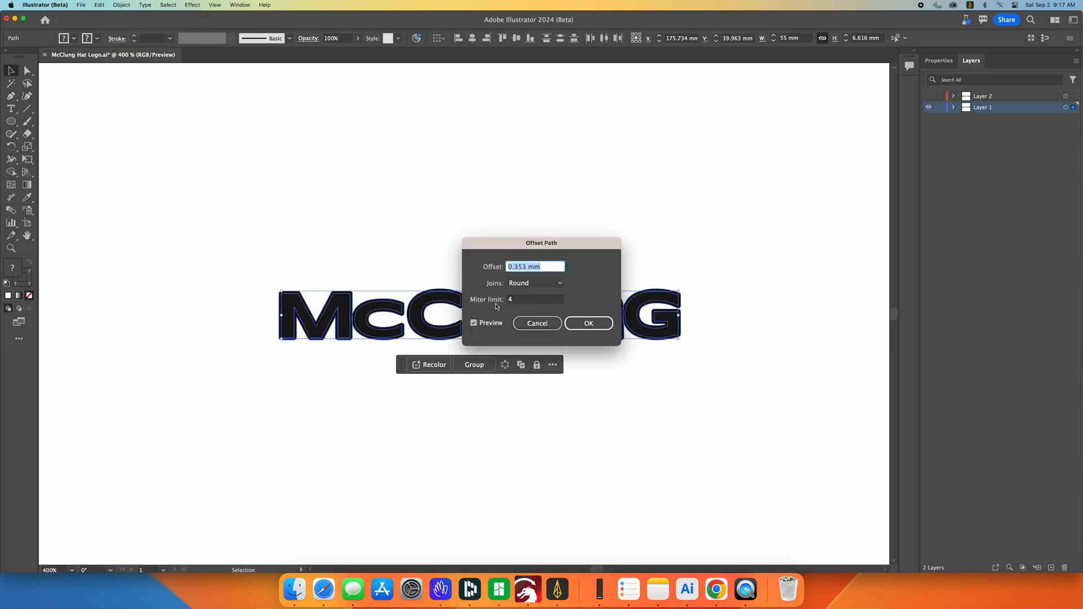
mouse_move(497, 306)
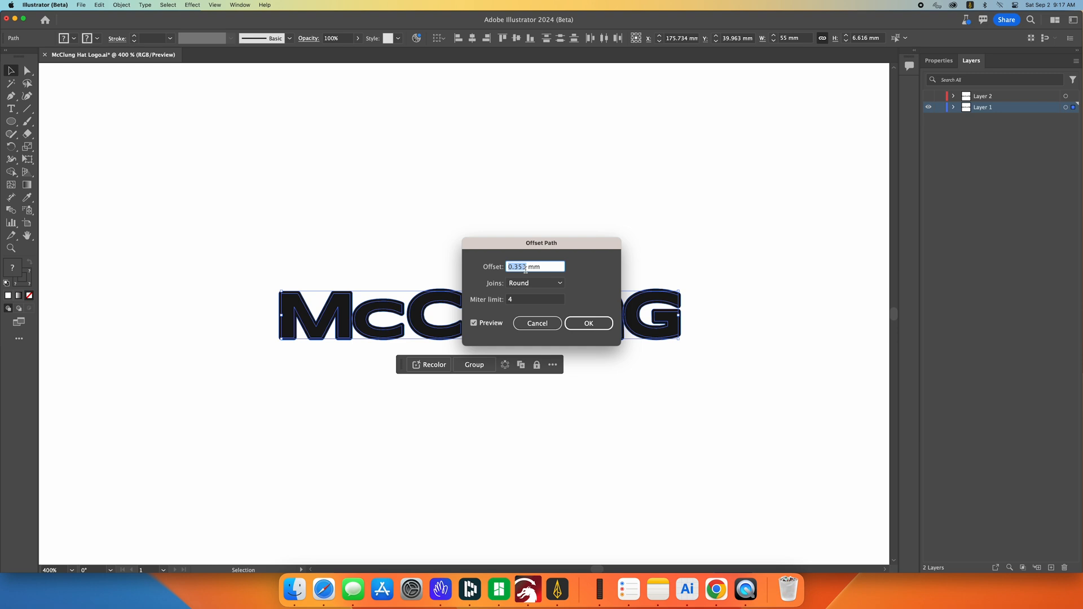
text(.4)
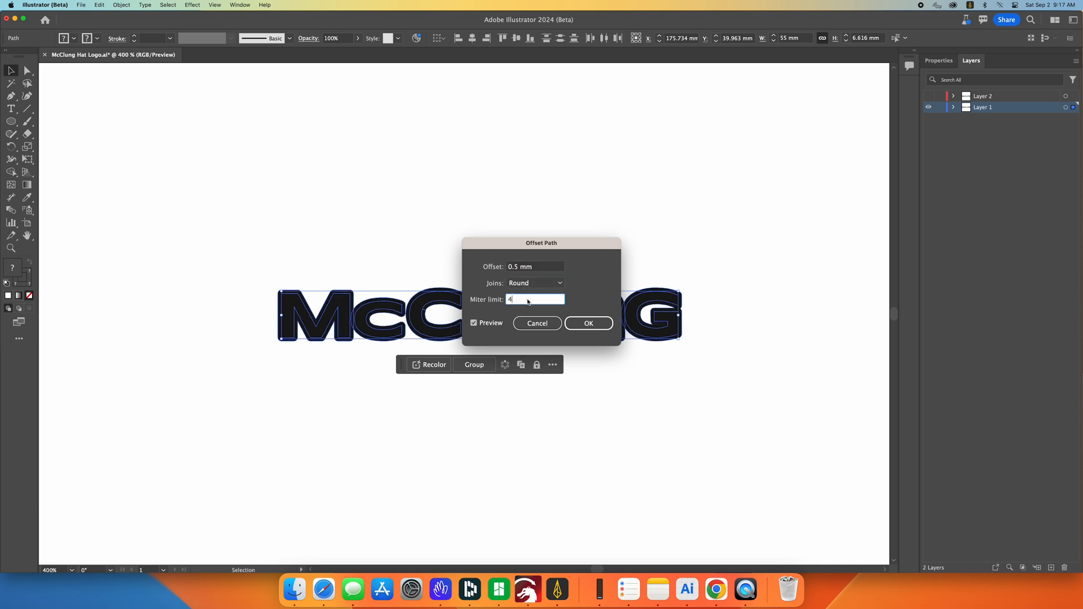
click(535, 266)
text(0.55)
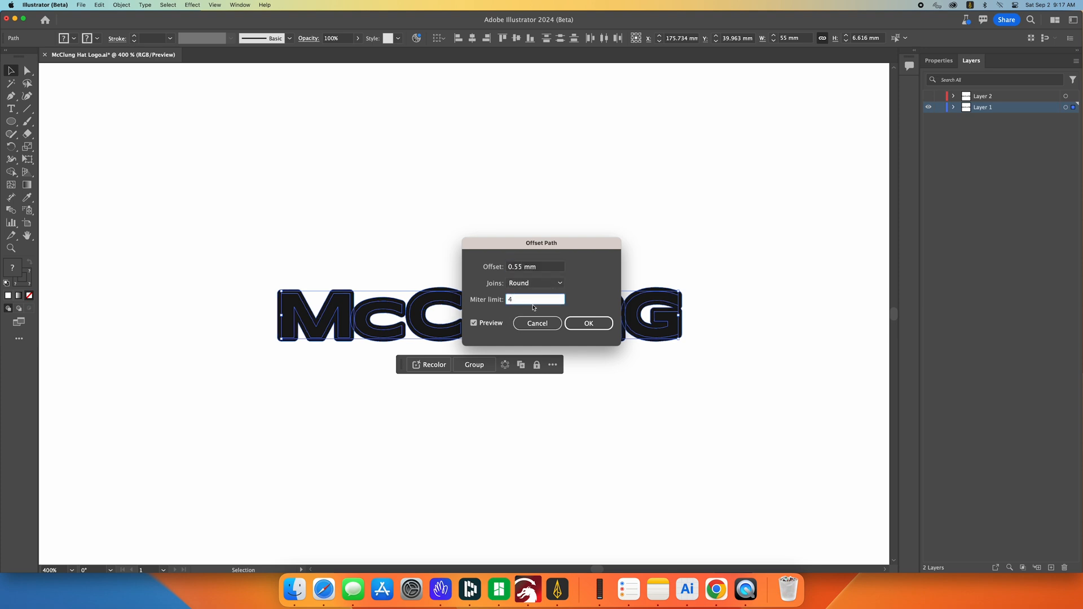
click(588, 322)
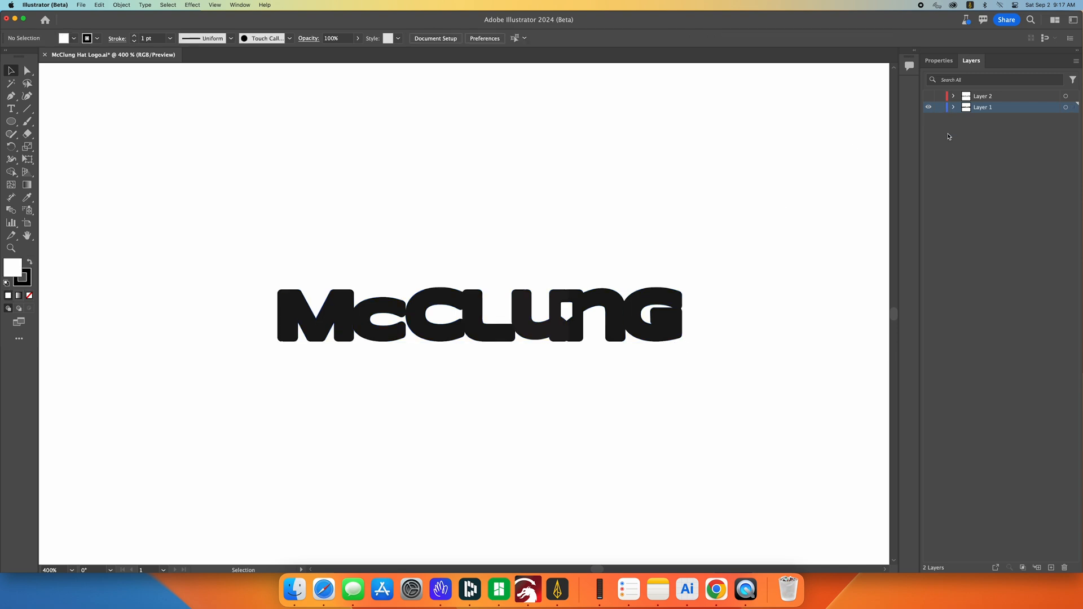
Select the offset outline to read it as a 56.1 × 7.537 mm compound path in Properties
click(953, 107)
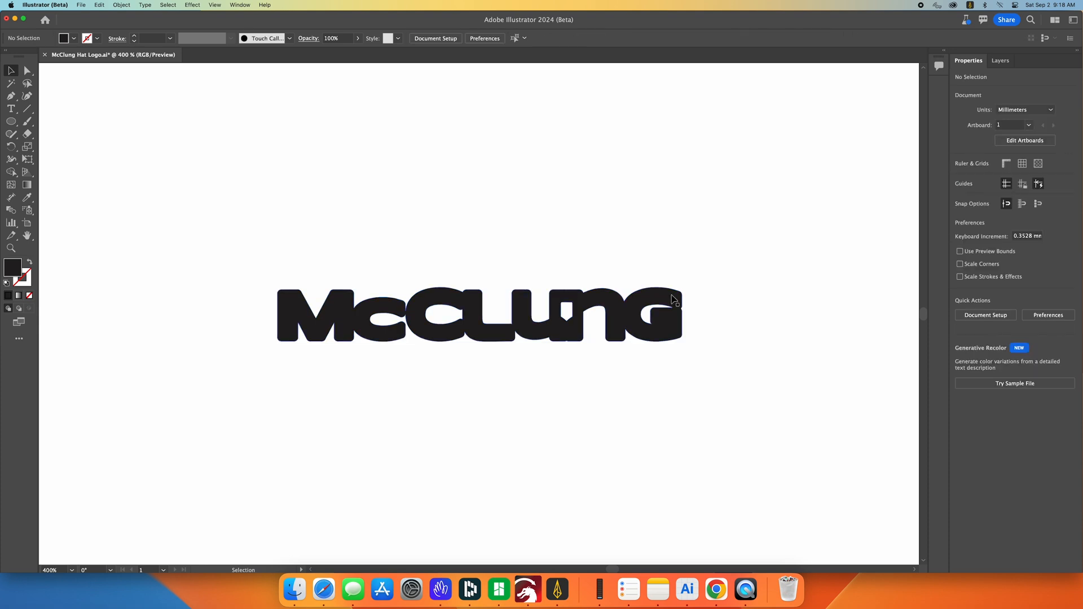
click(478, 315)
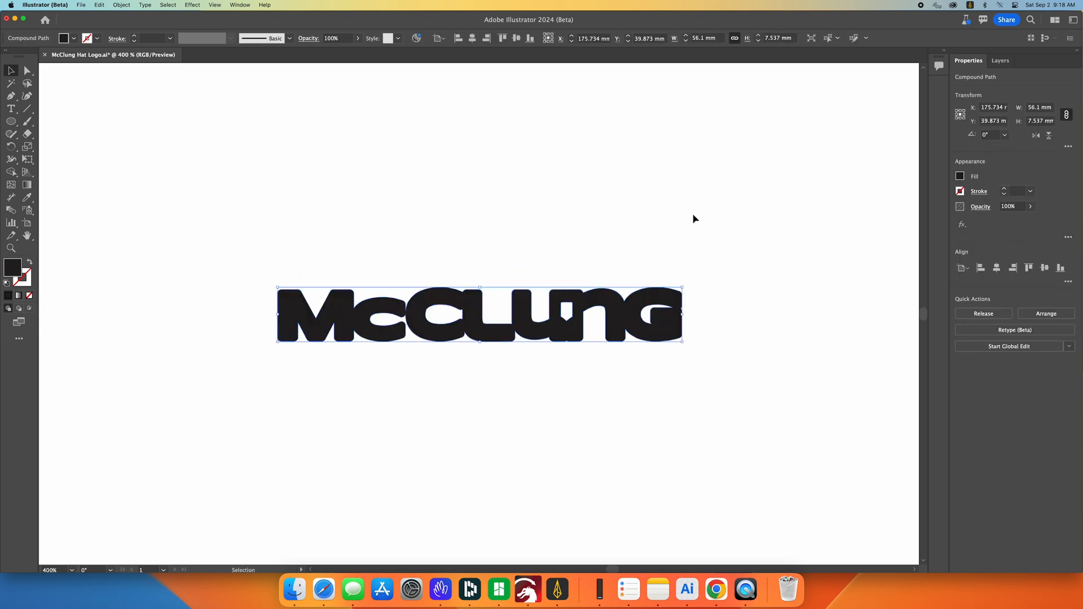
mouse_move(689, 244)
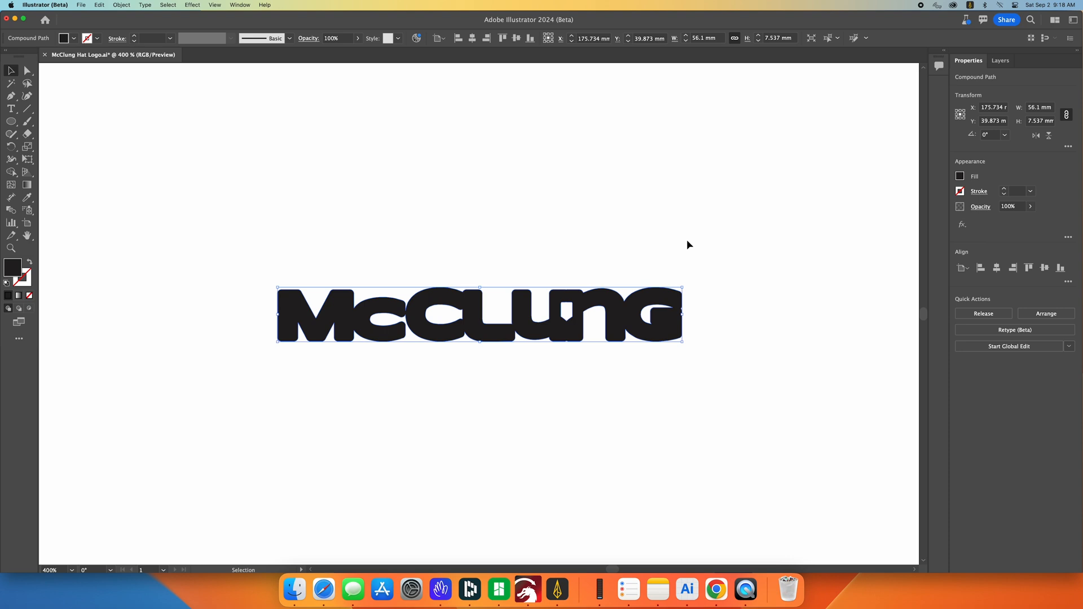
mouse_move(679, 248)
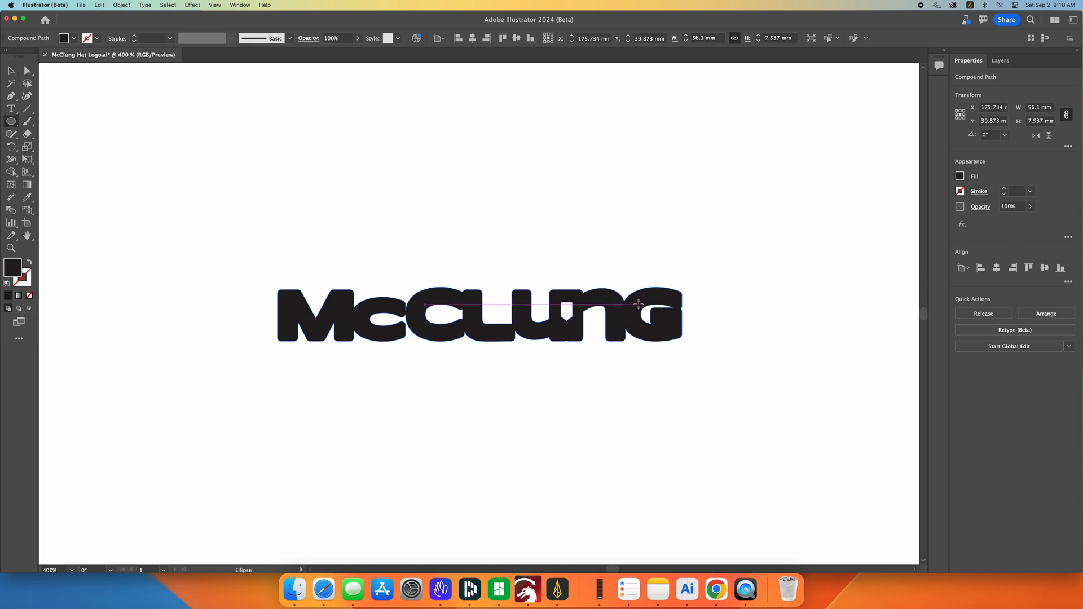
Draw an ellipse over the notch at the U and Unite it into the offset outline
drag(635, 306, 687, 327)
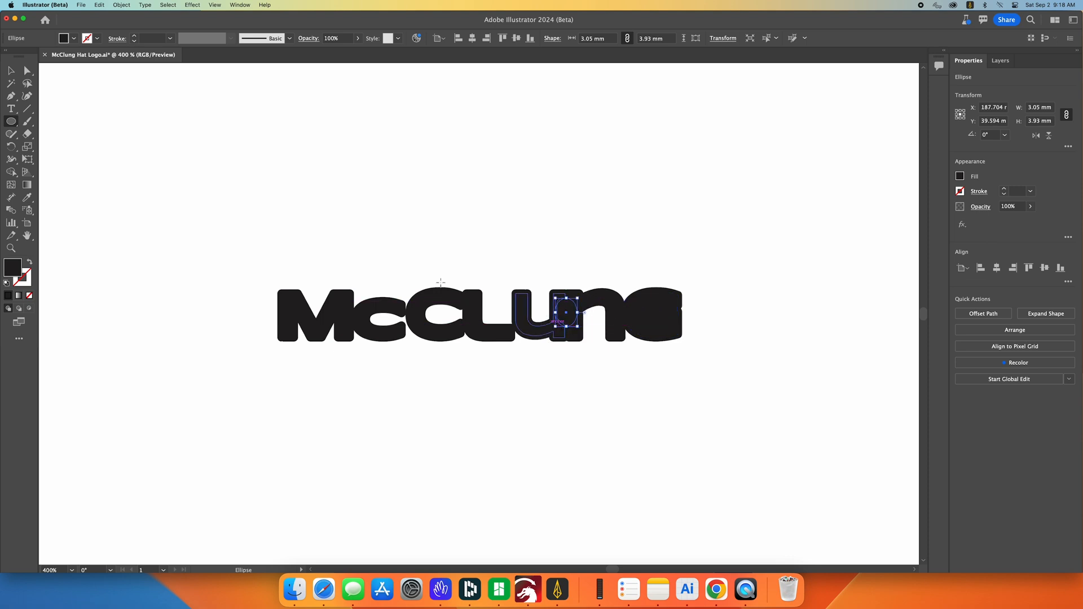
click(11, 70)
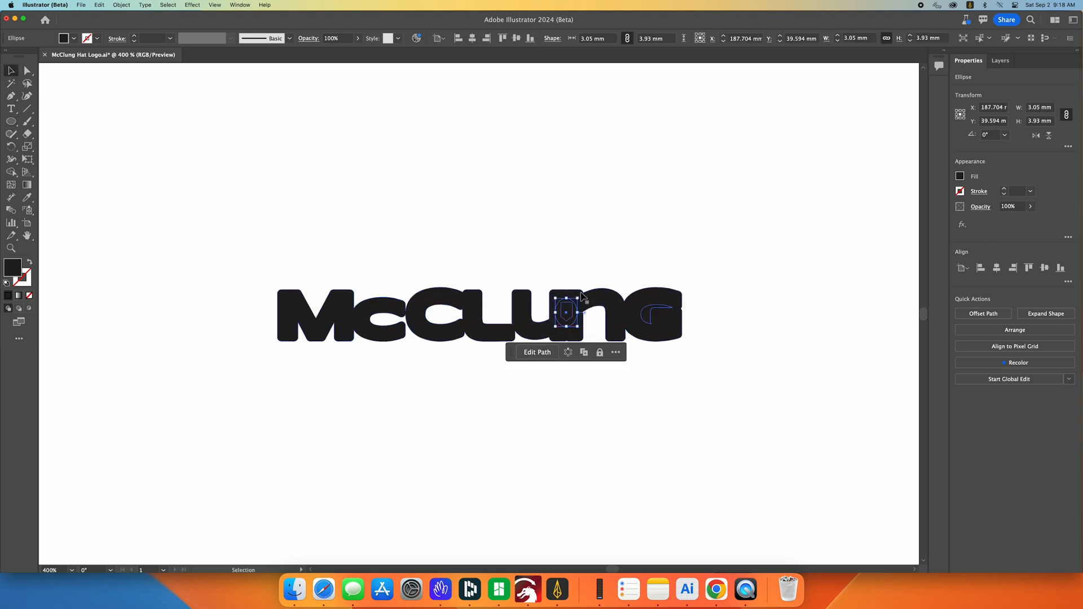
key(cmd+a)
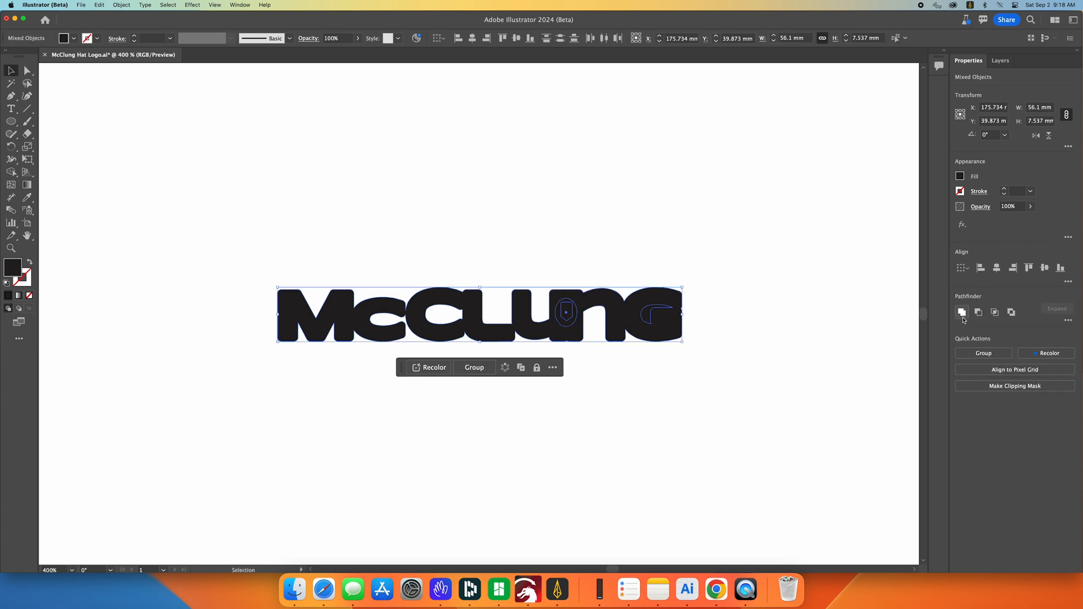
click(961, 312)
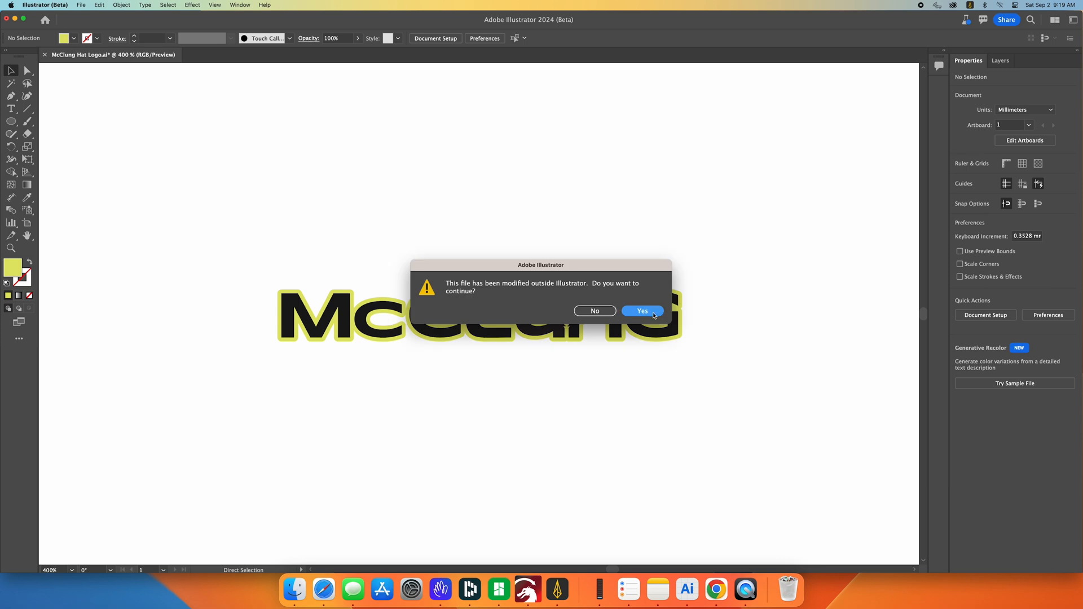
Accept the modified-file warning and import the logo file from the Leather Projects folder into LightBurn
click(641, 311)
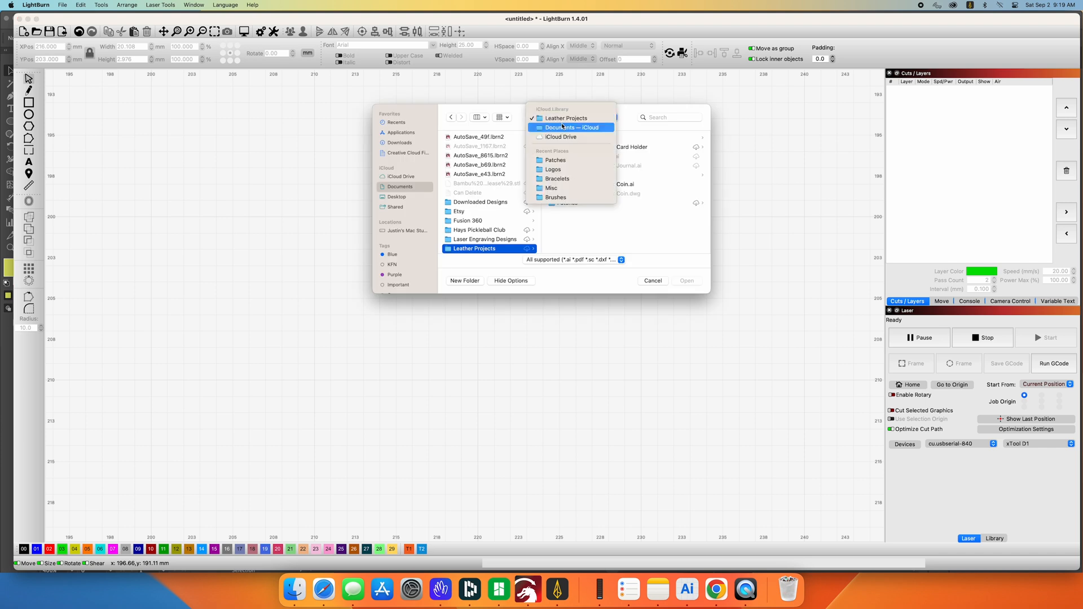
click(555, 159)
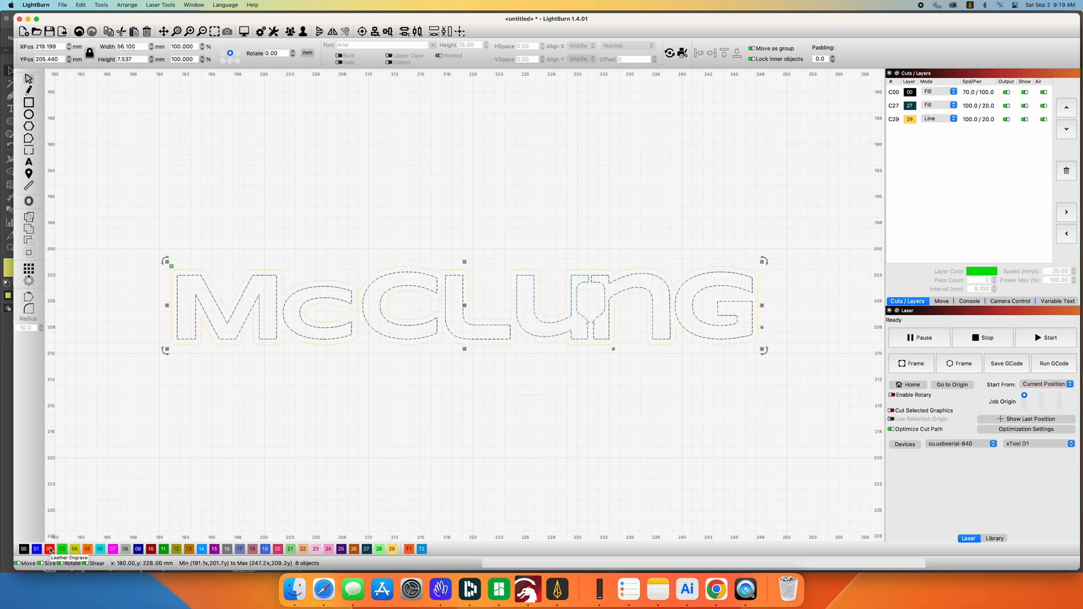
Put the logo on the Leather Engrave layer, then select the outer offset outline for the cut layer
click(48, 549)
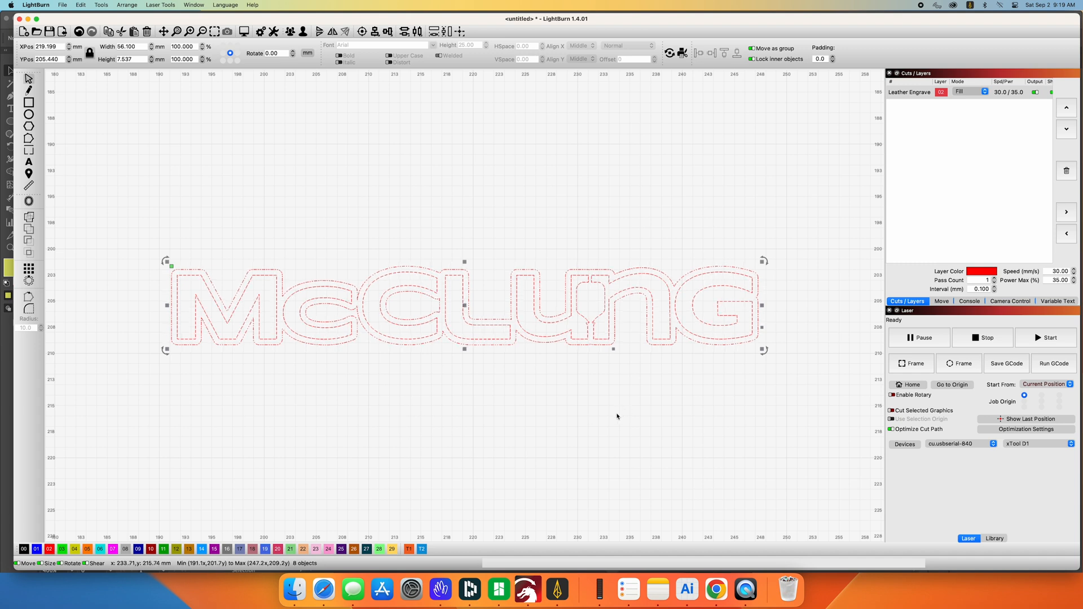
click(617, 417)
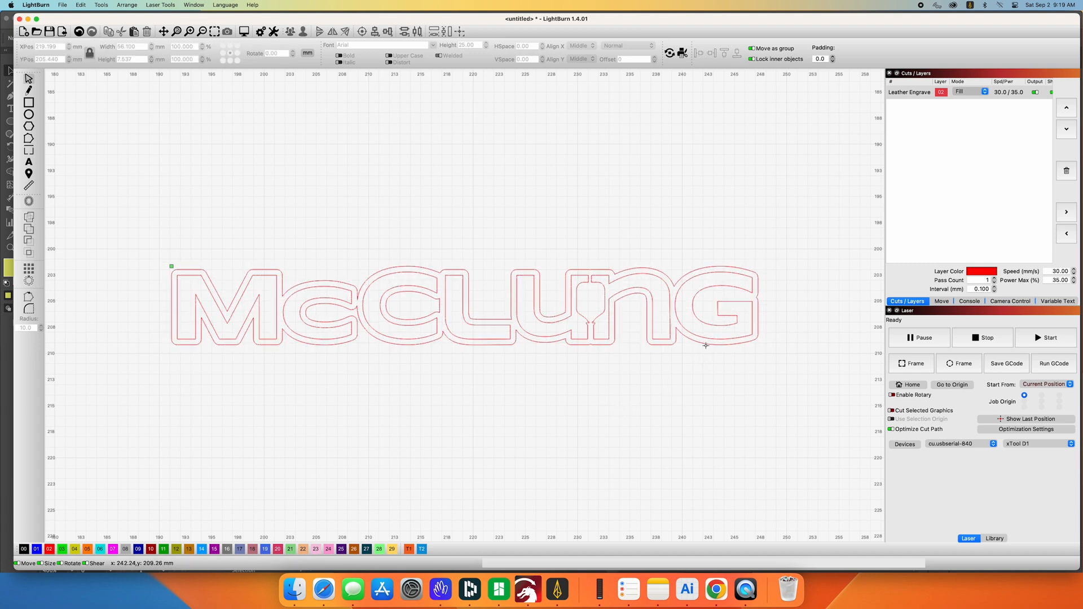
click(462, 304)
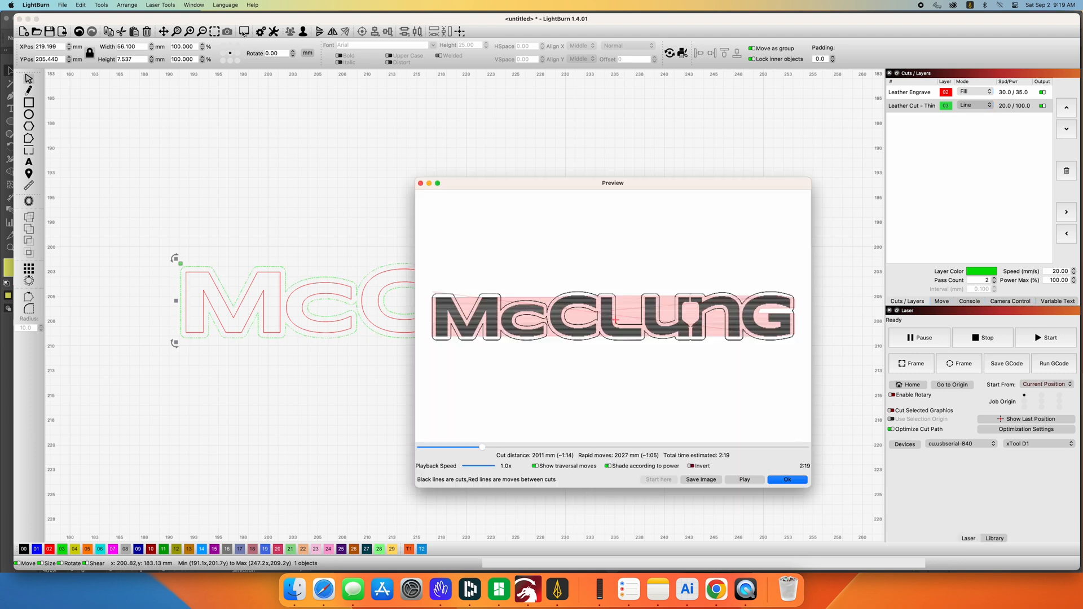
mouse_move(486, 450)
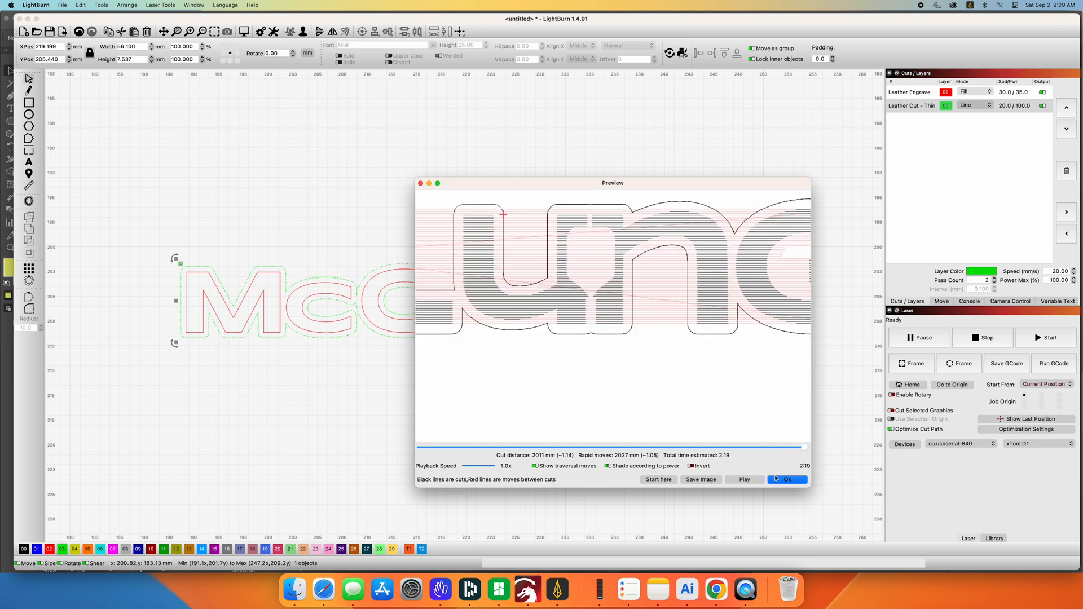
click(786, 480)
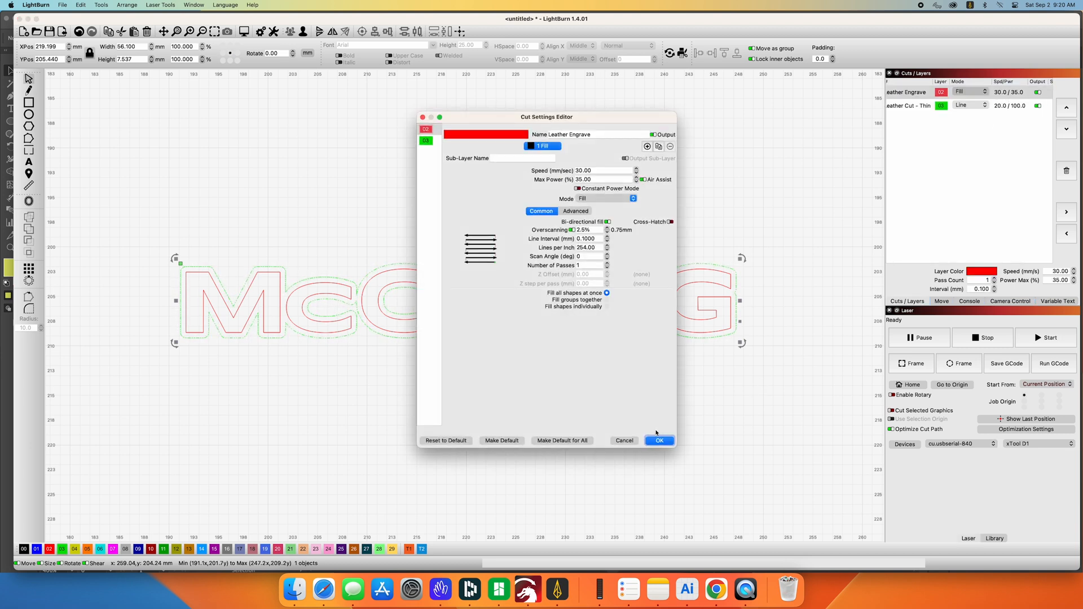
Confirm the engrave settings, then set Leather Cut - Thin to 2 passes at 20 mm/s and 100% power
click(659, 440)
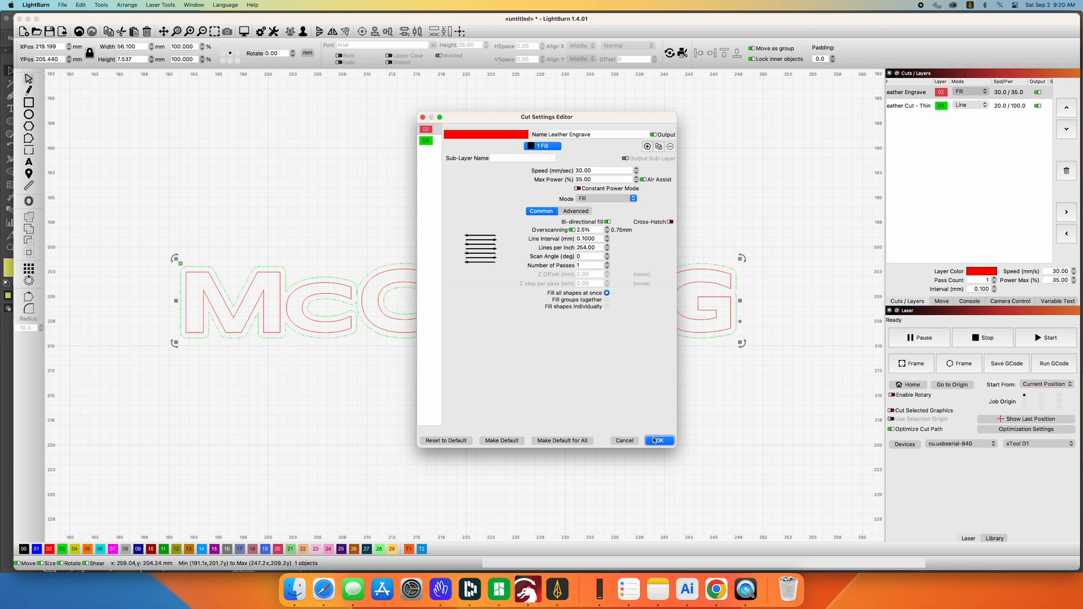
click(658, 441)
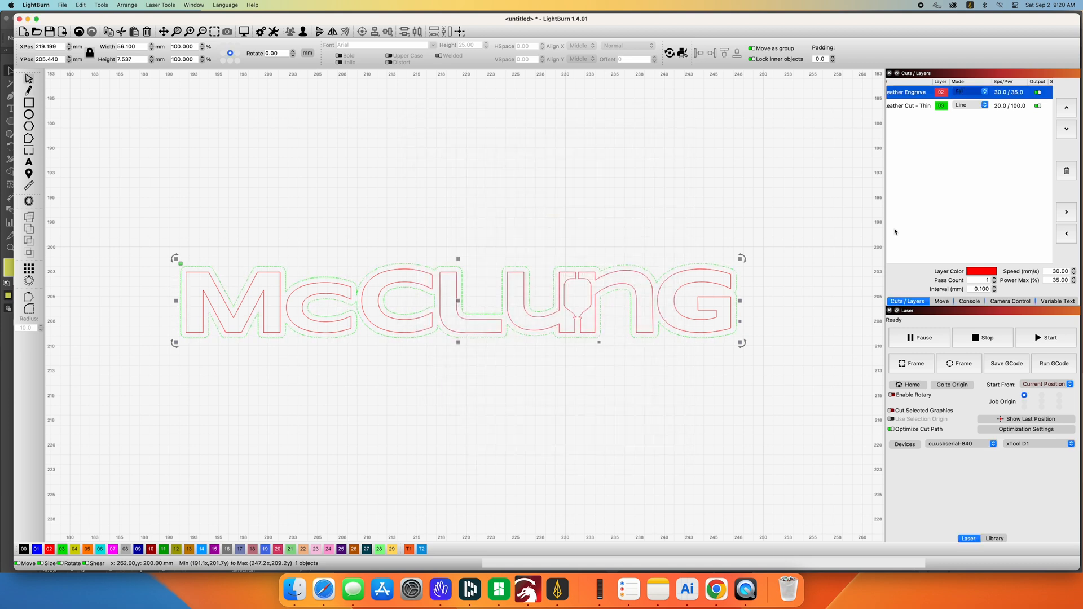
double_click(909, 105)
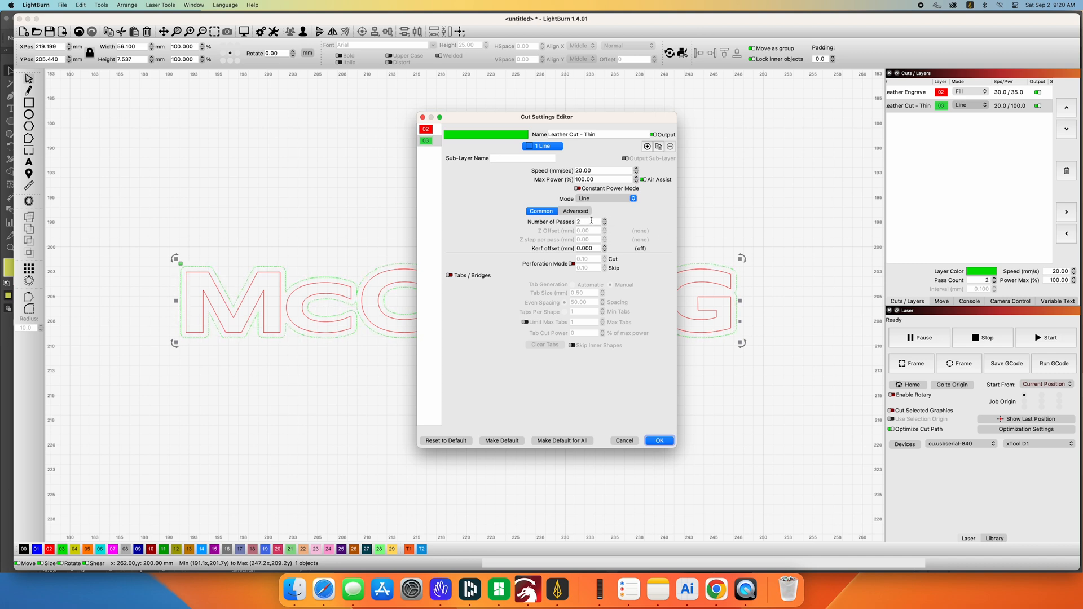
click(659, 442)
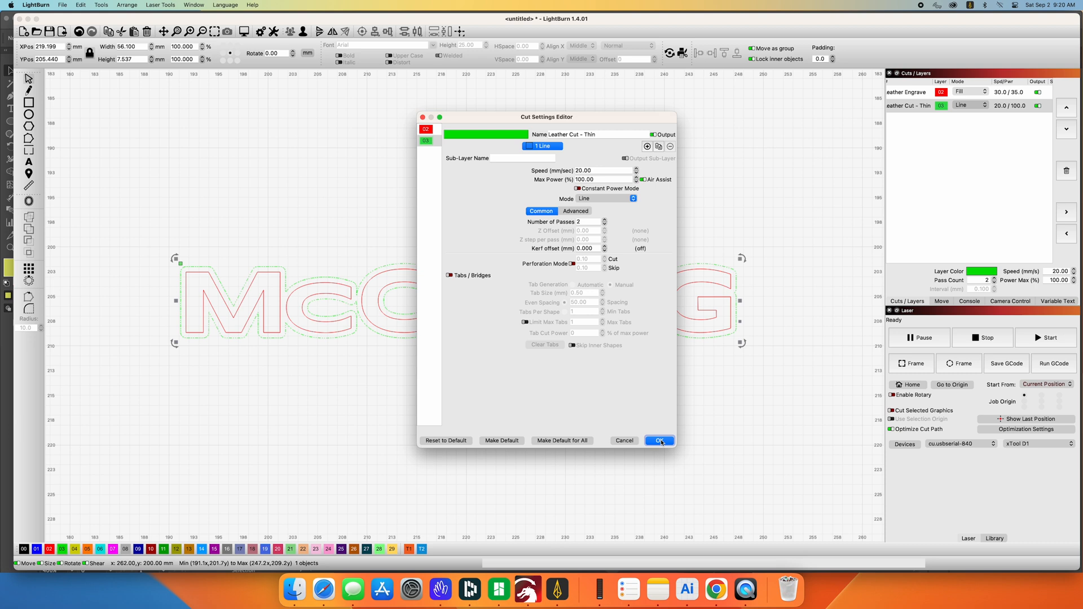
click(659, 441)
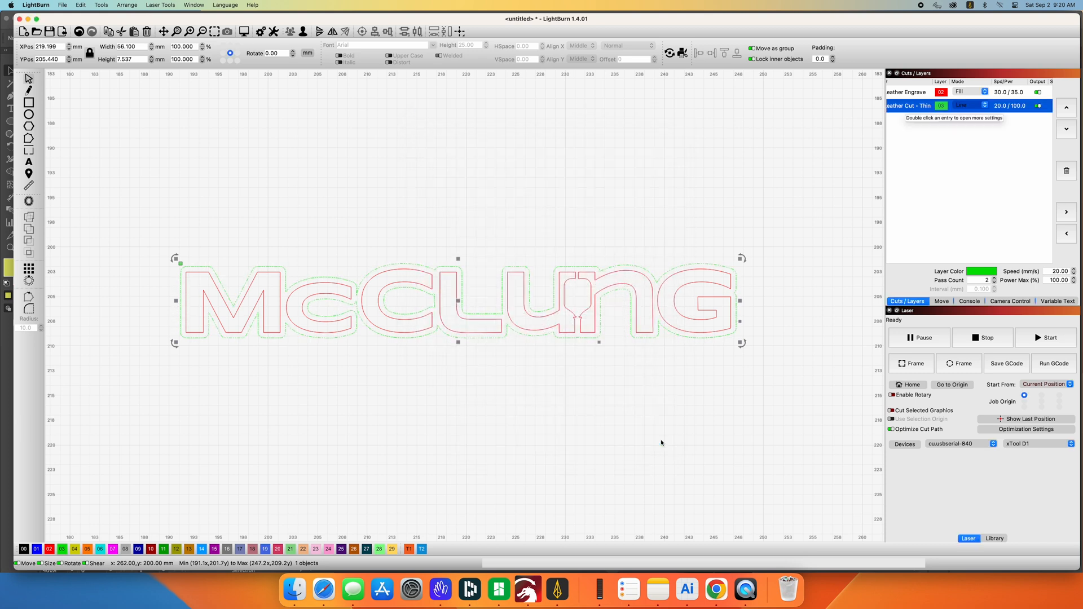